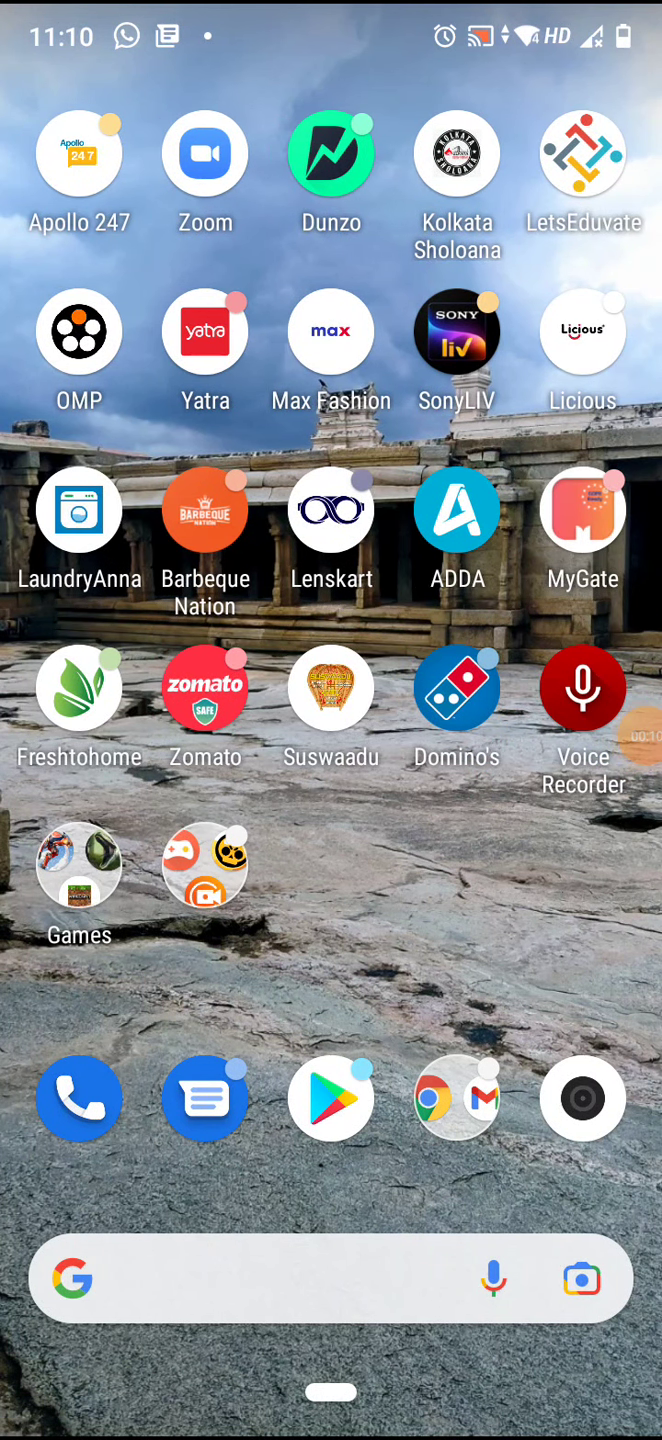
Expand the Games folder revealing Mech Arena, Dino Tamers and Minecraft
{"action": "left_click", "coordinate": [80, 880]}
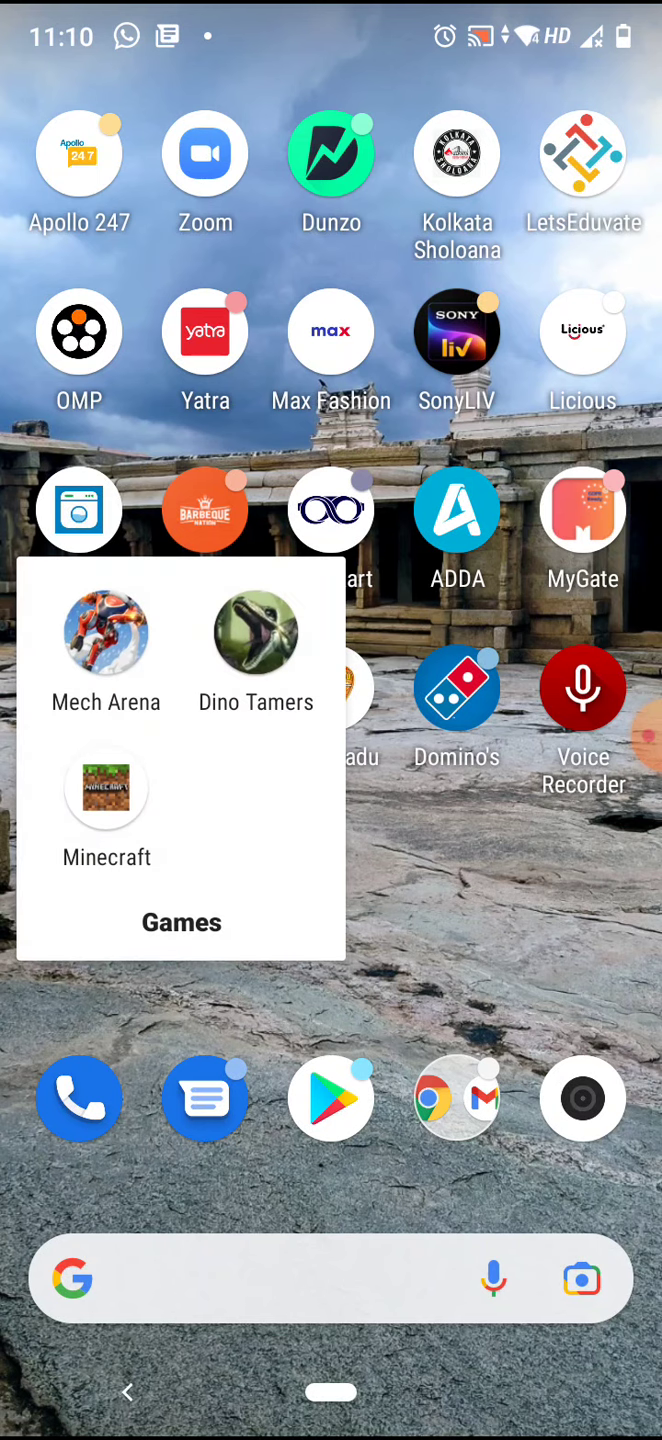
Start Minecraft so the Mojang Studios splash screen appears
{"action": "left_click", "coordinate": [106, 790]}
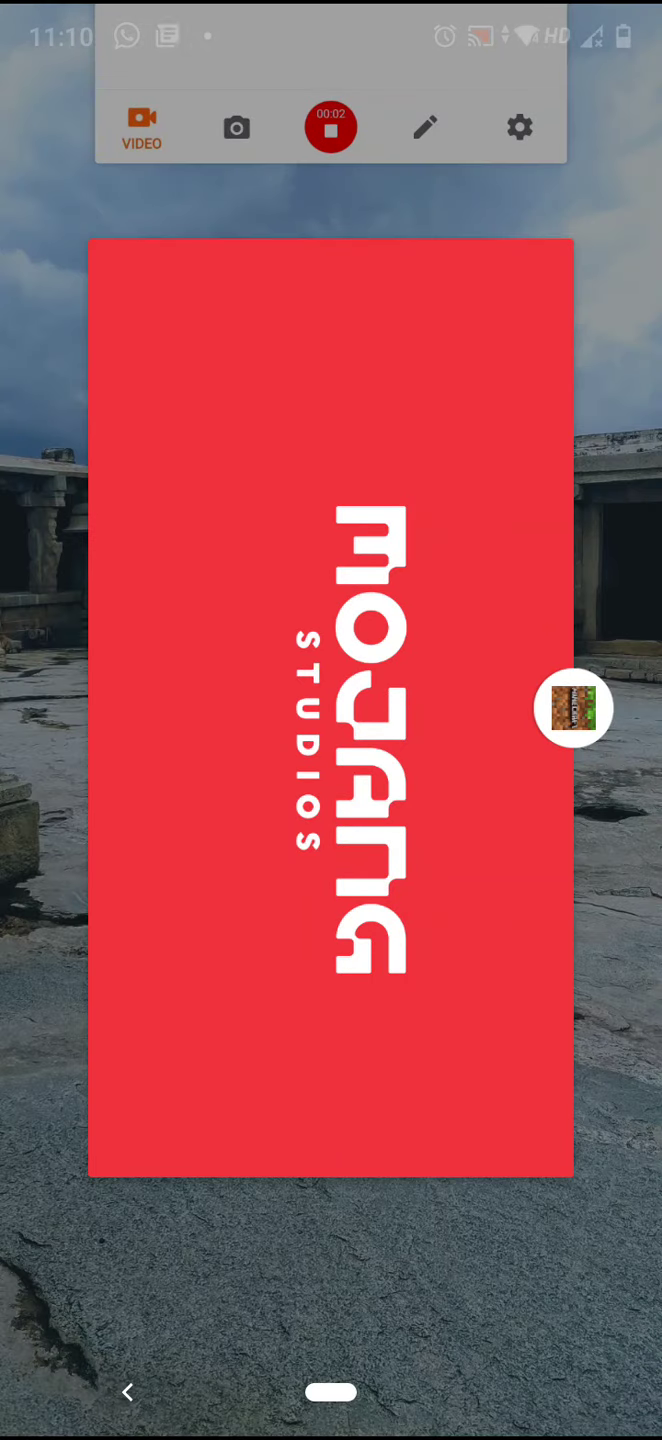